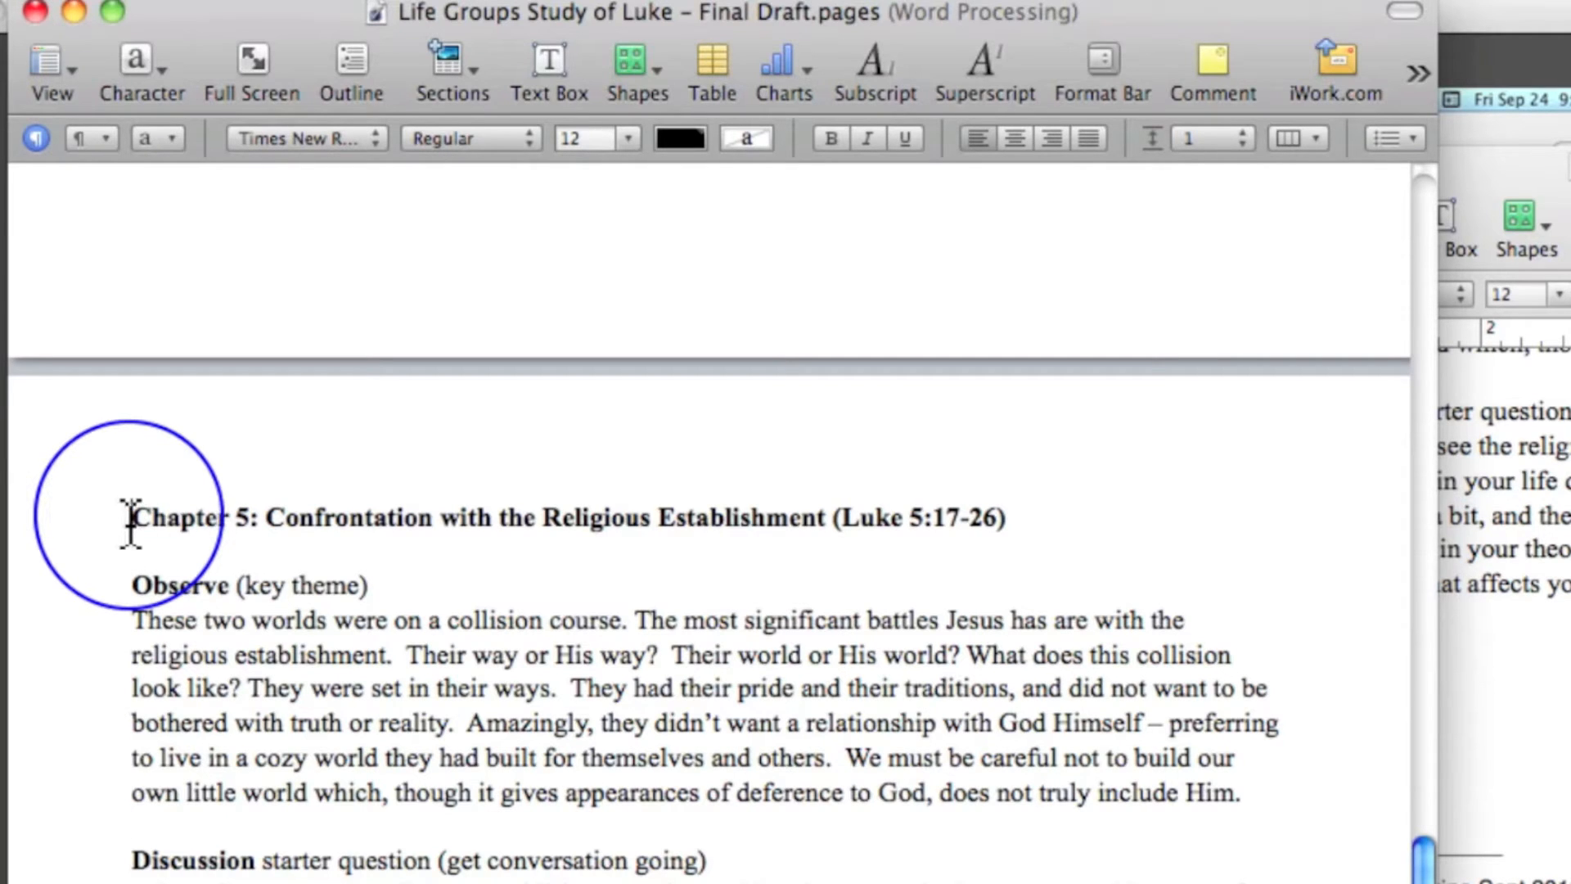
# - Select the Chapter 5 heading through the Observe paragraph and copy it
pyautogui.moveTo(128, 517); pyautogui.dragTo(802, 857)
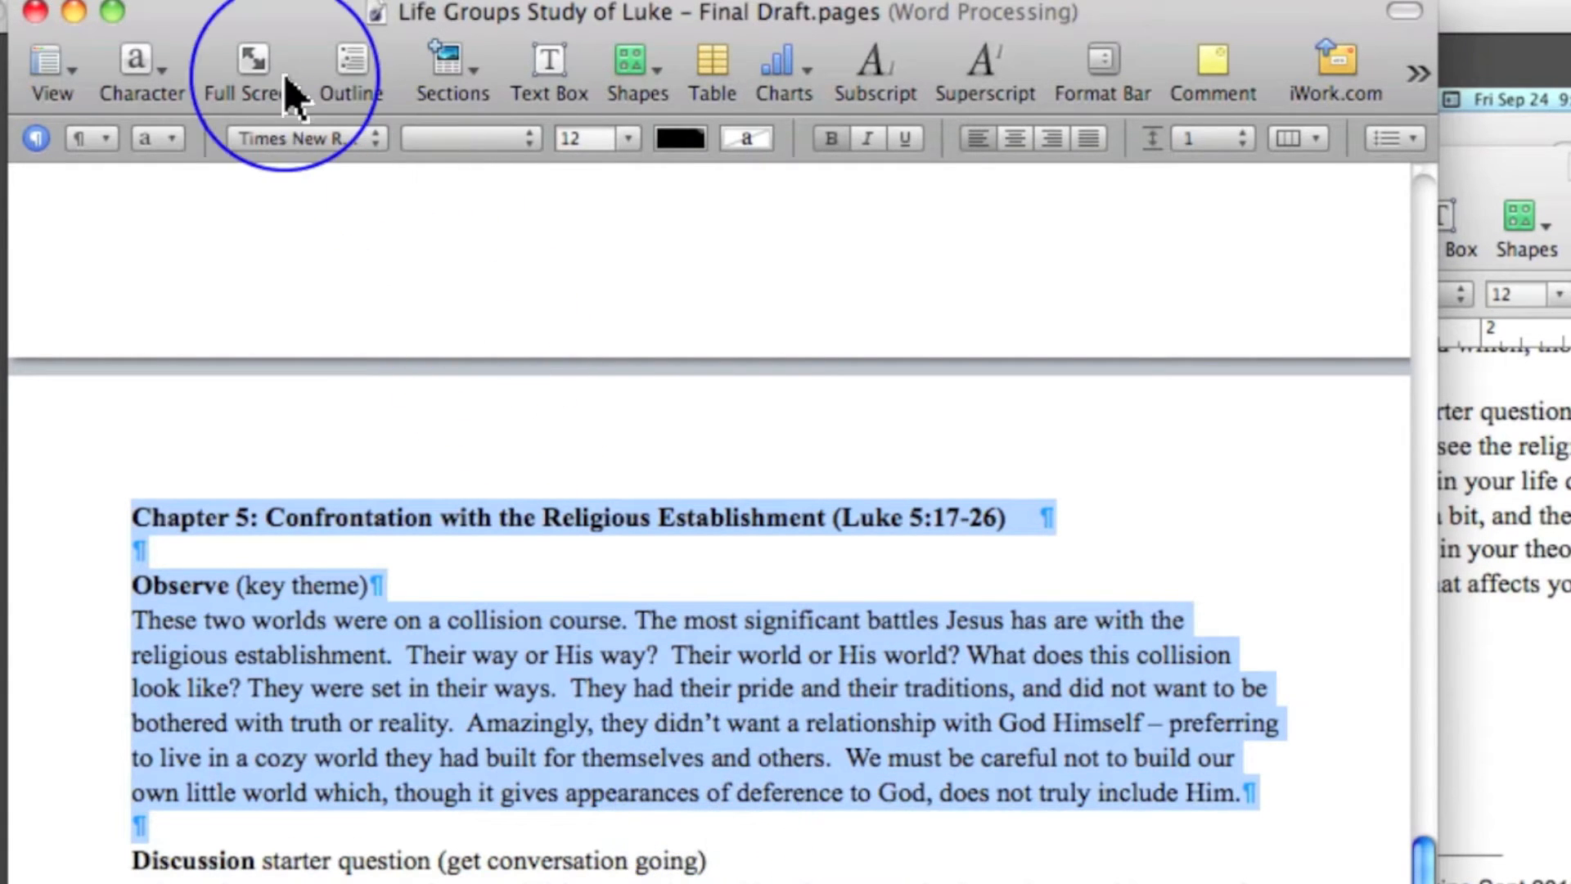
pyautogui.click(241, 20)
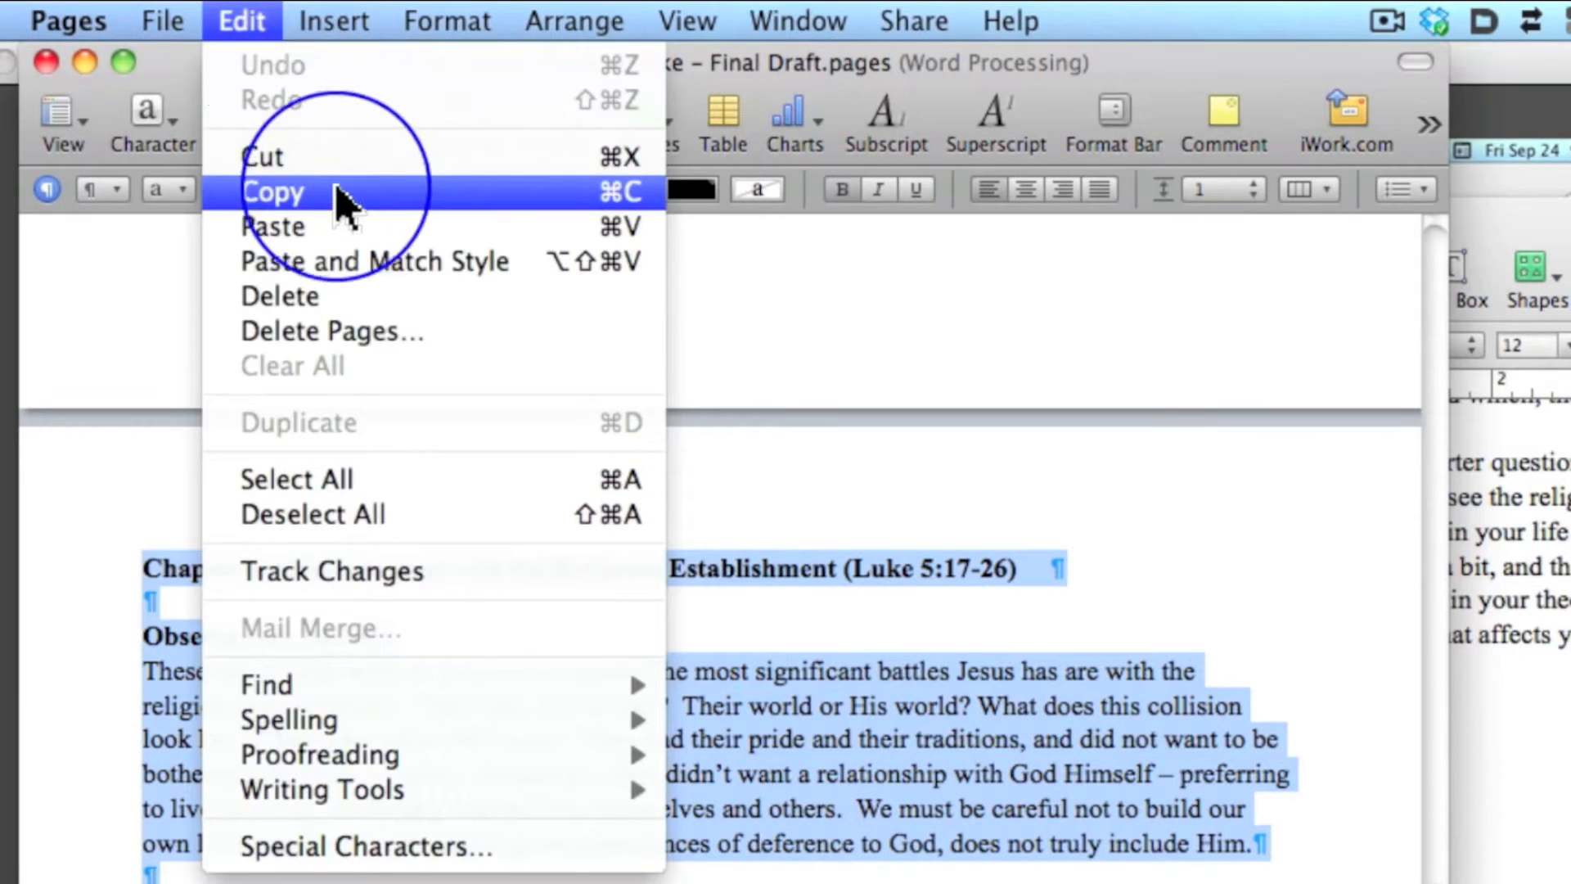
pyautogui.click(276, 192)
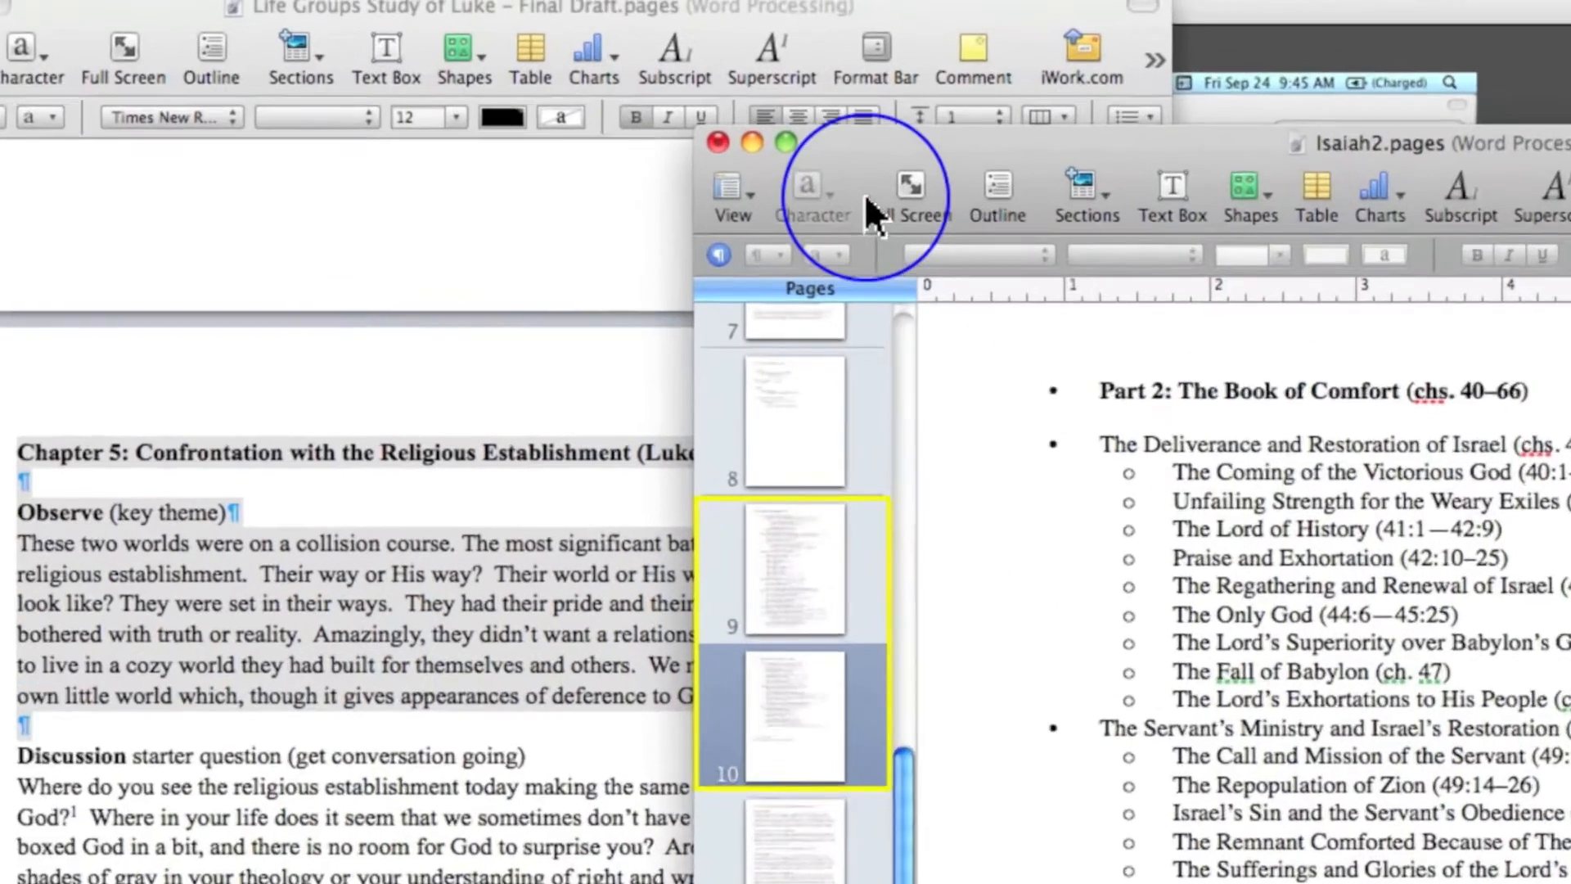
# - Insert a Blank section page after page 10 in Isaiah2, then open the Edit menu
pyautogui.click(1142, 214)
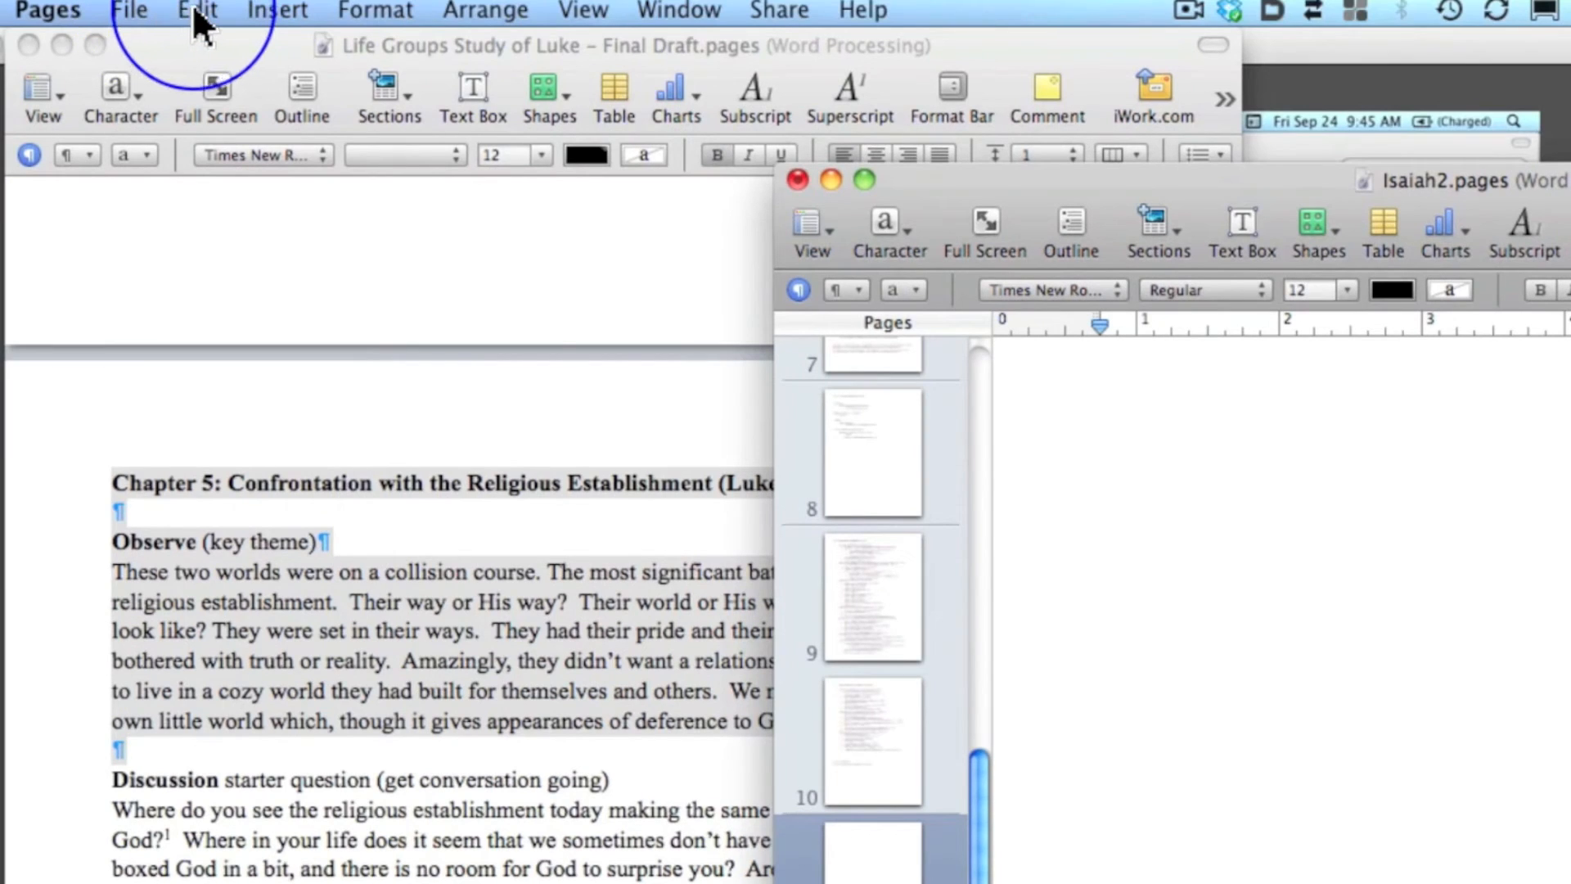
pyautogui.click(197, 11)
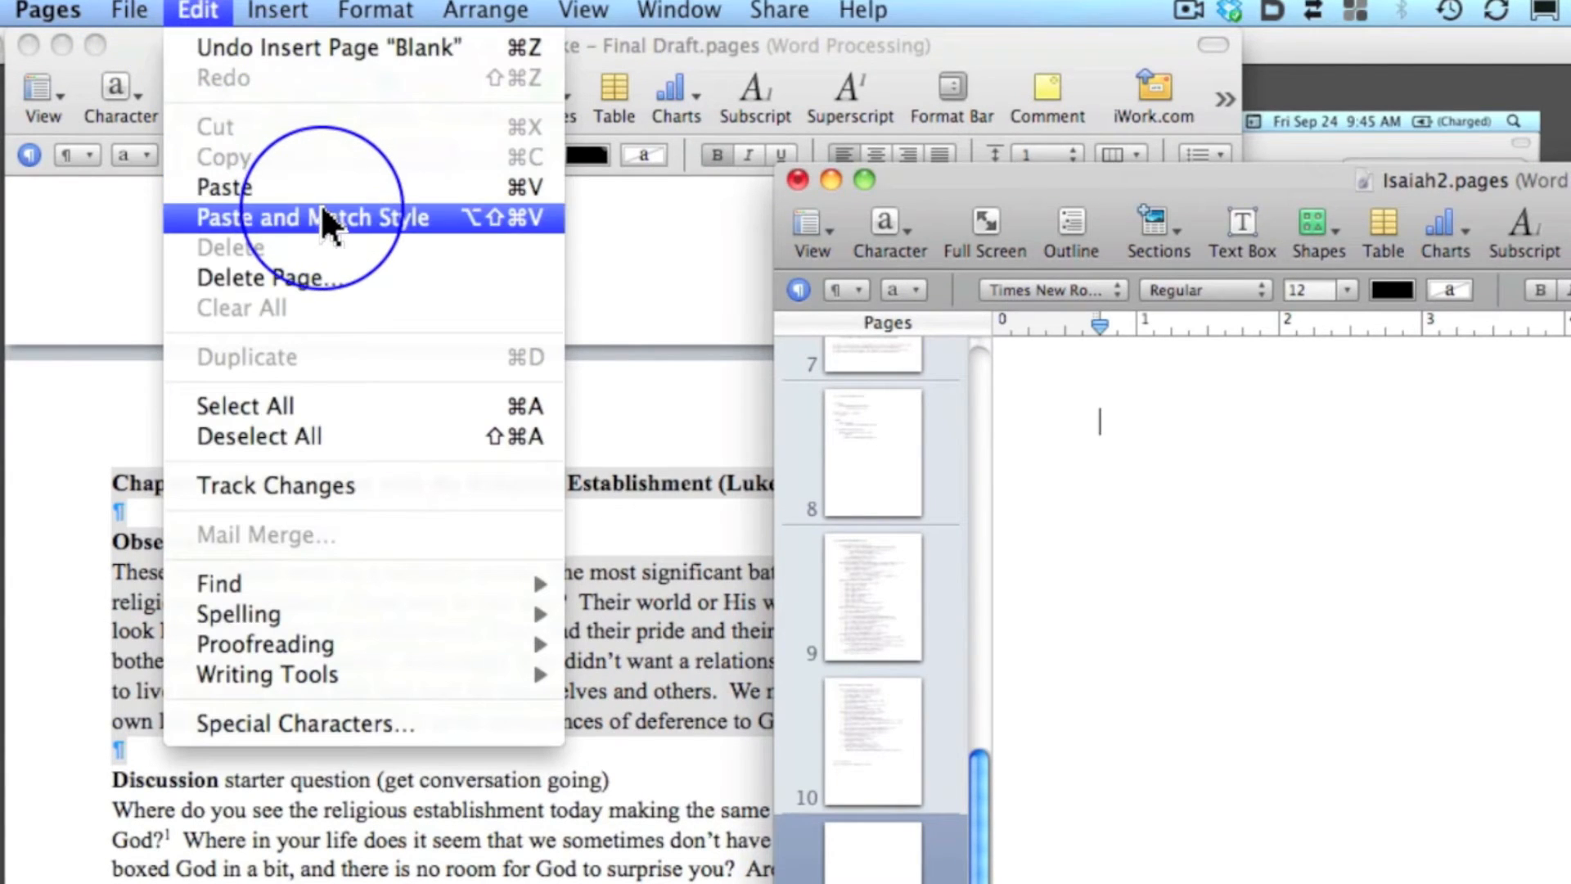